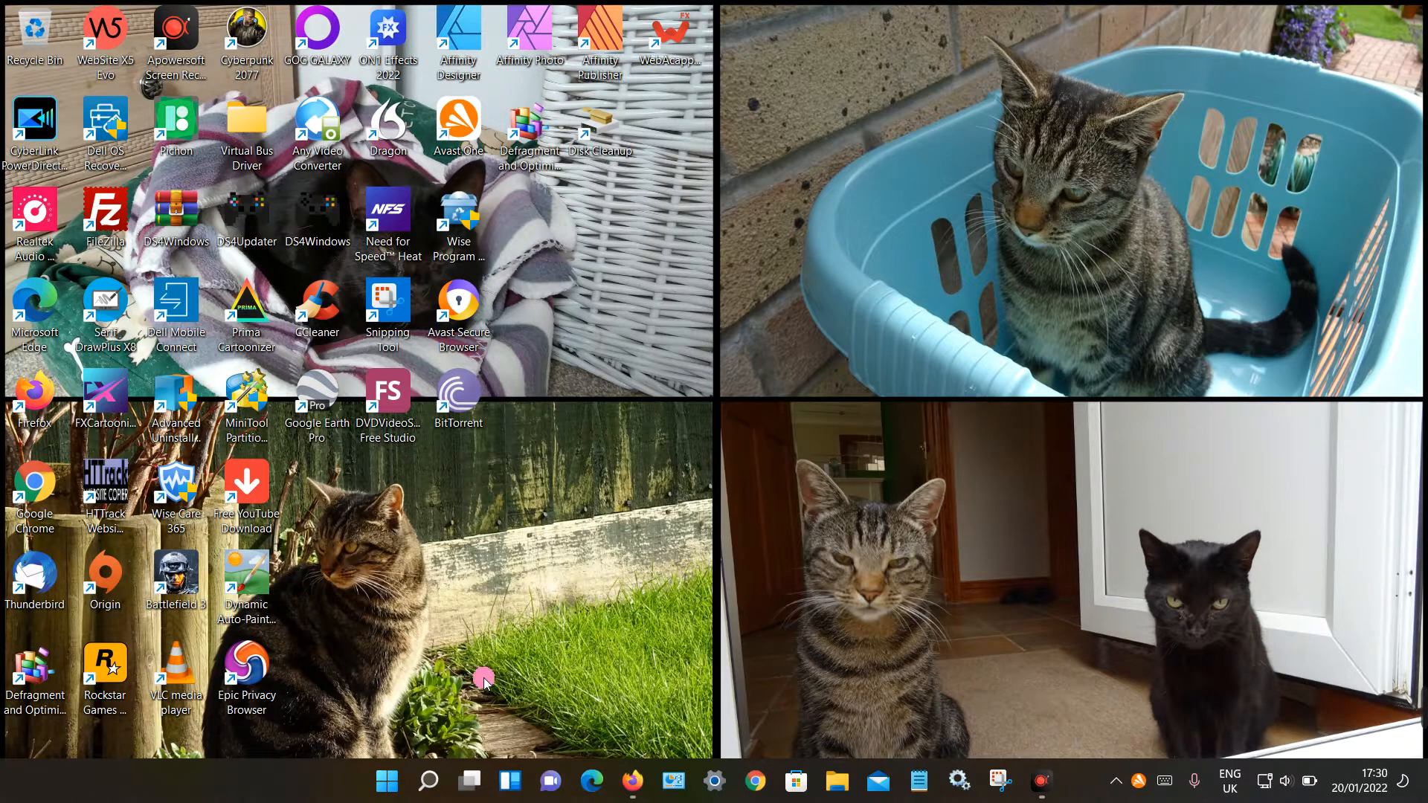
Open Windows Search from the taskbar search icon
{"action": "left_click", "coordinate": [427, 782]}
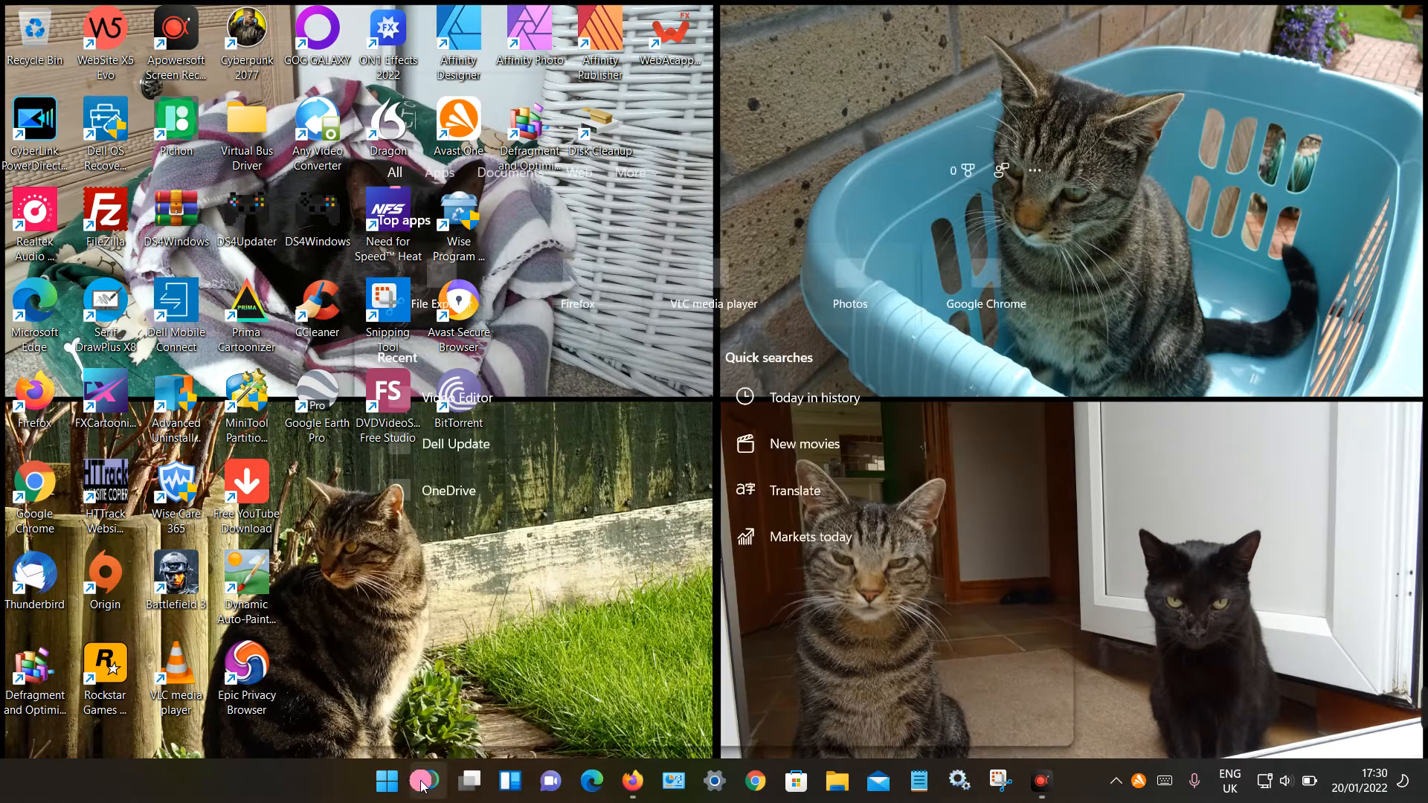
Search for 'video Editor' so Video Editor appears as the best match
{"action": "left_click", "coordinate": [426, 782]}
{"action": "type", "text": "vi"}
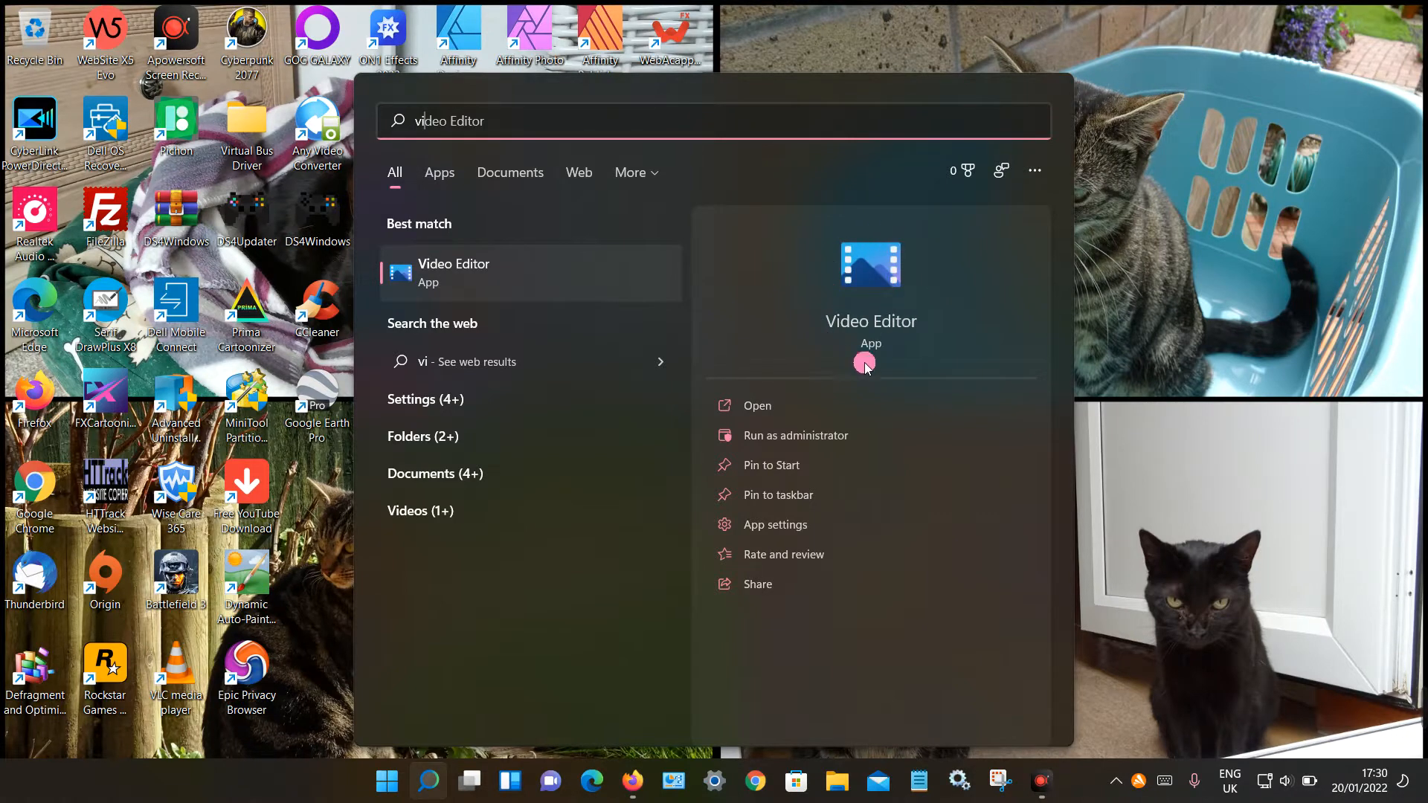
{"action": "mouse_move", "coordinate": [776, 466]}
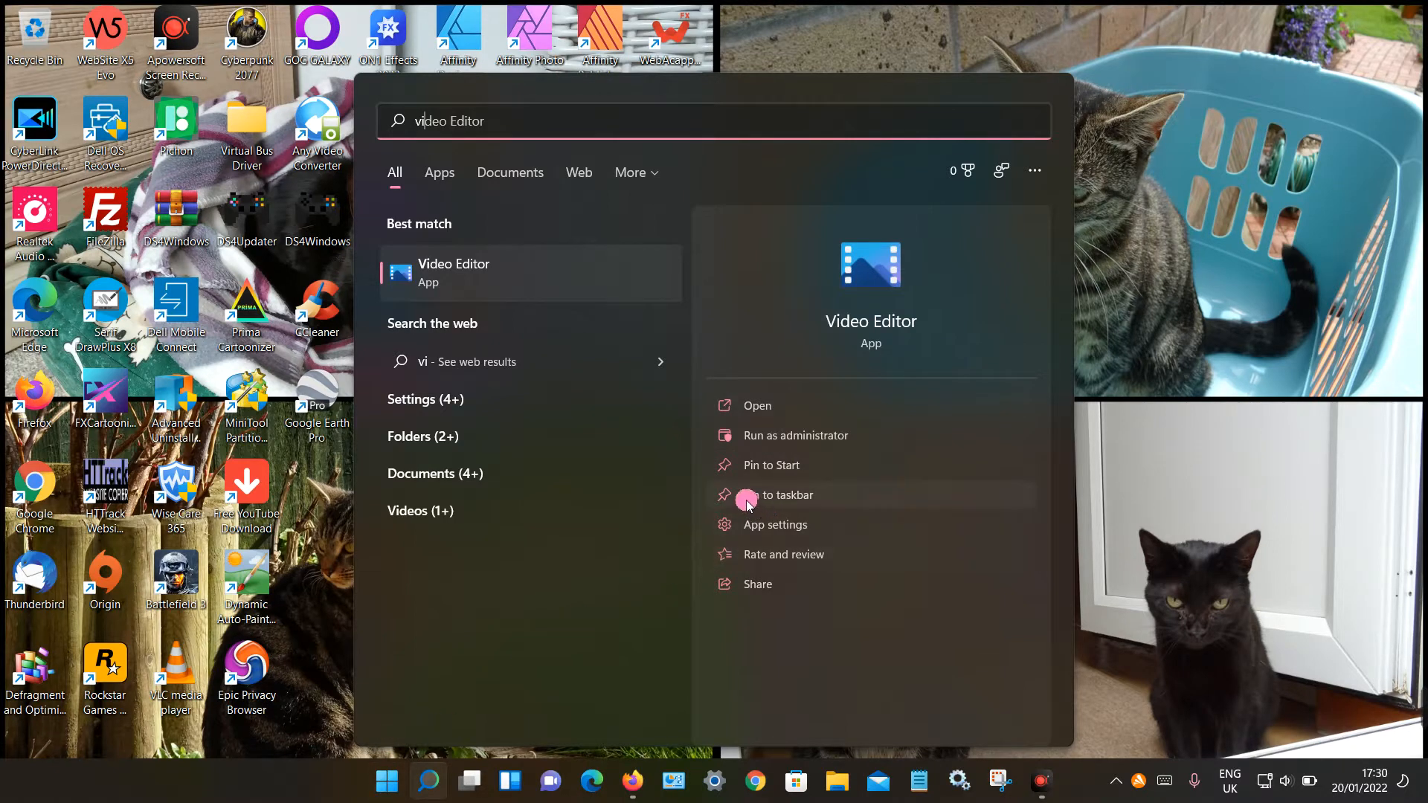
Pin Video Editor to the taskbar from its search result options
{"action": "left_click", "coordinate": [781, 495]}
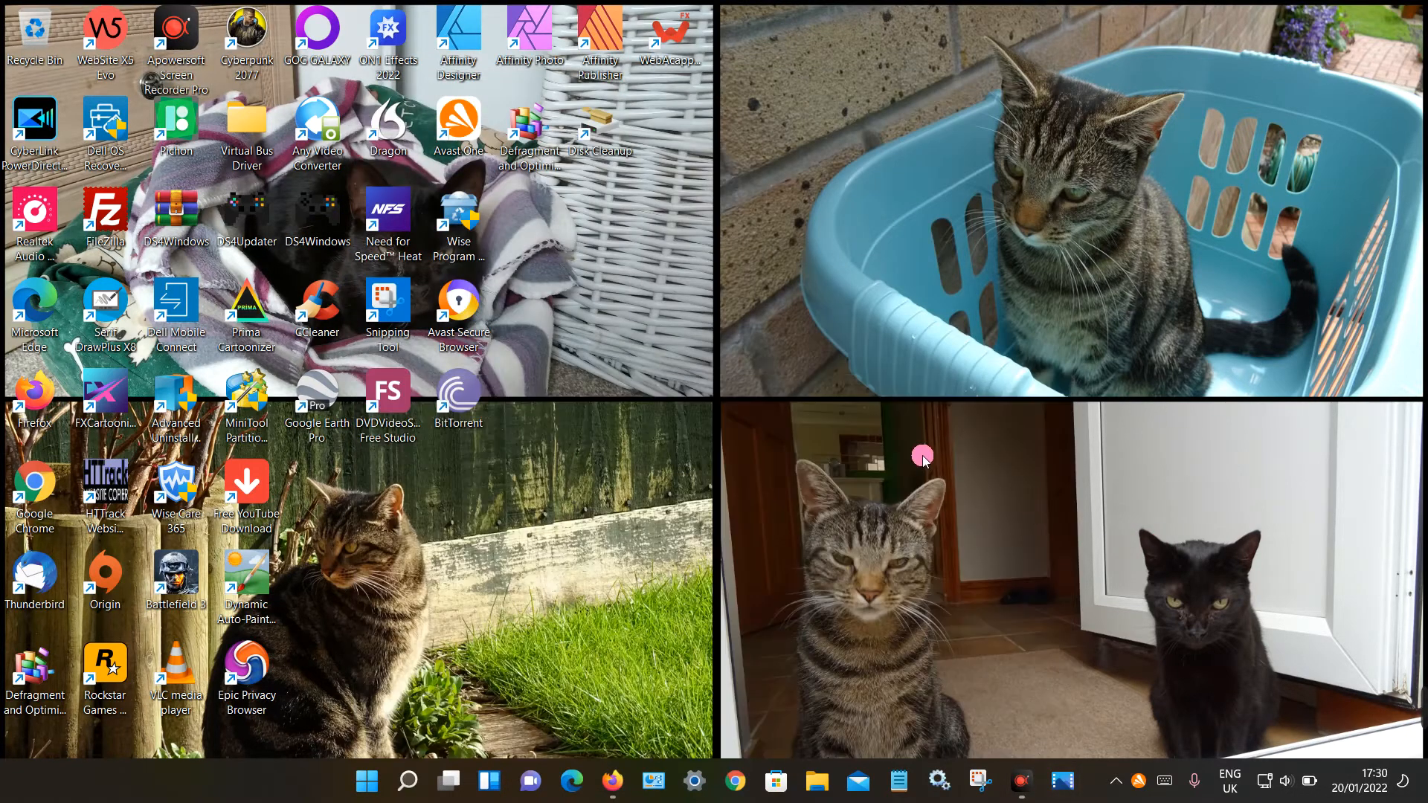
{"action": "mouse_move", "coordinate": [597, 494]}
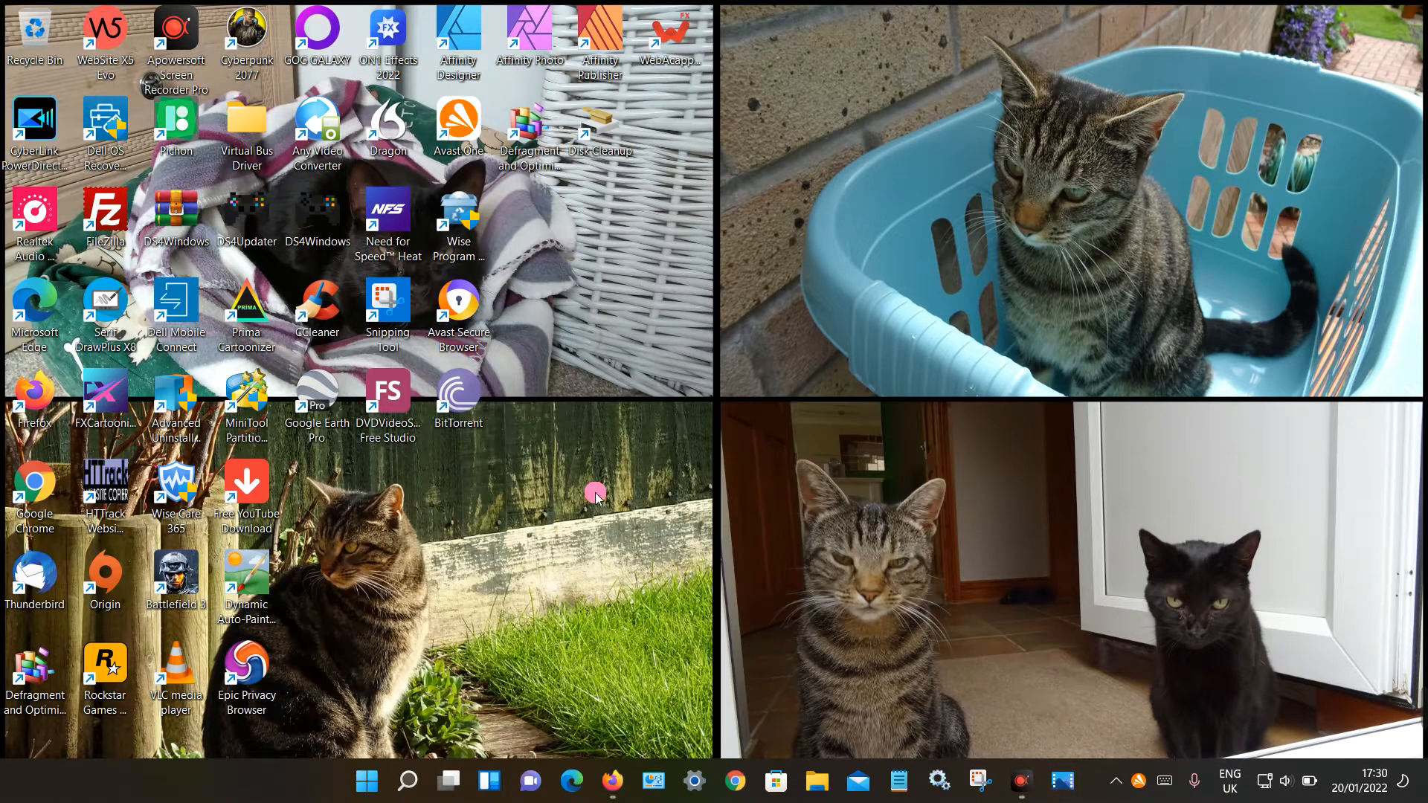
Open Start's All apps list and scroll down to the W and X entries
{"action": "left_click", "coordinate": [367, 782]}
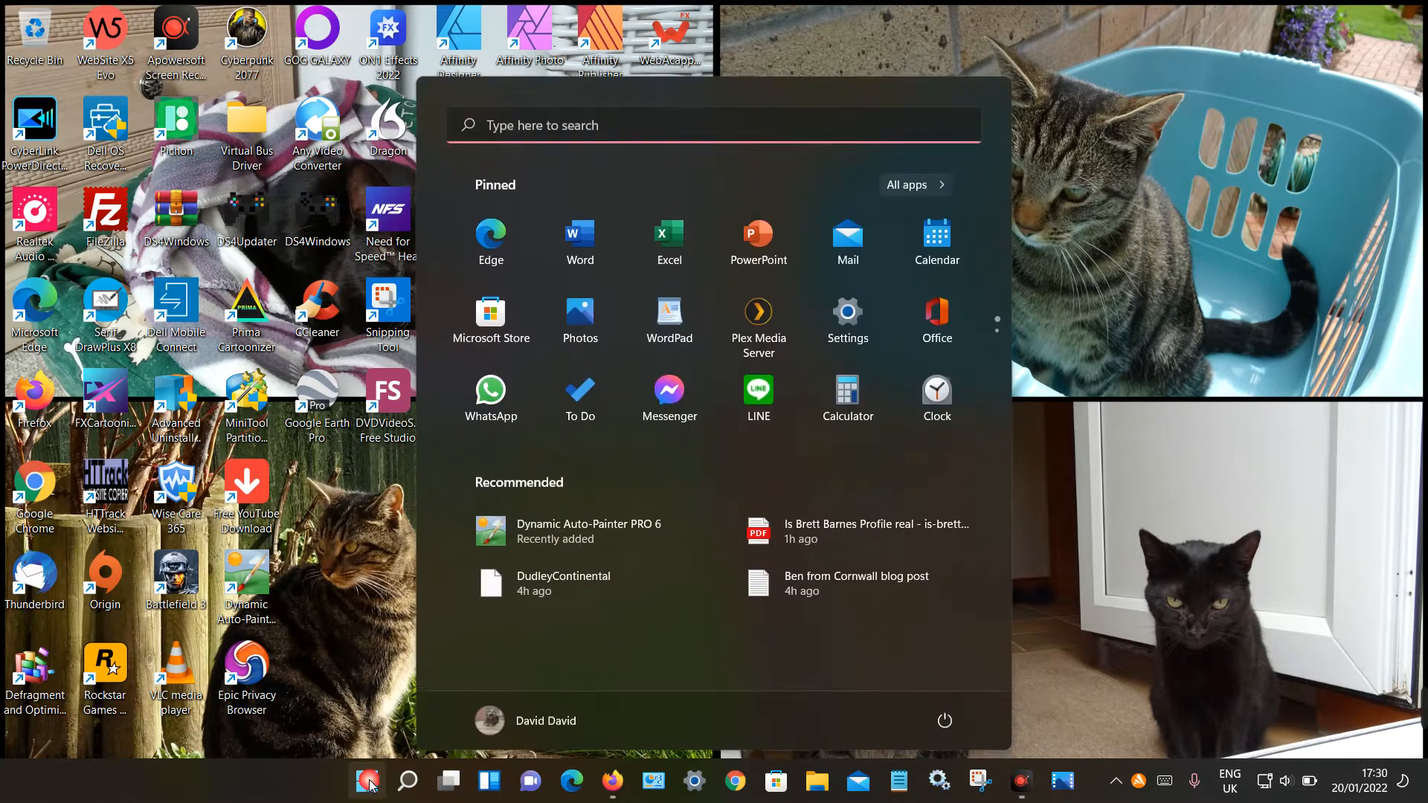
{"action": "left_click", "coordinate": [905, 186]}
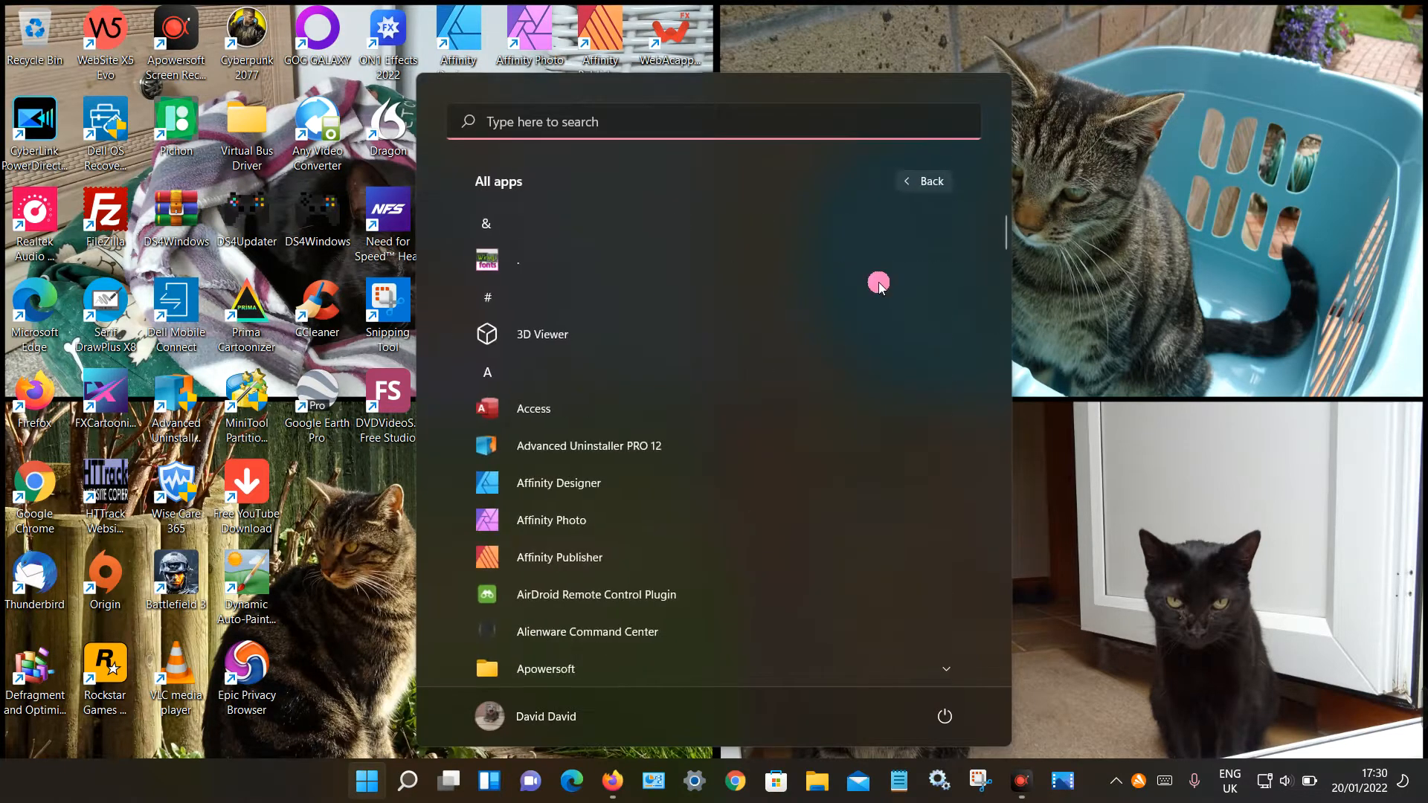
{"action": "scroll", "scroll_direction": "down", "scroll_amount": 3}
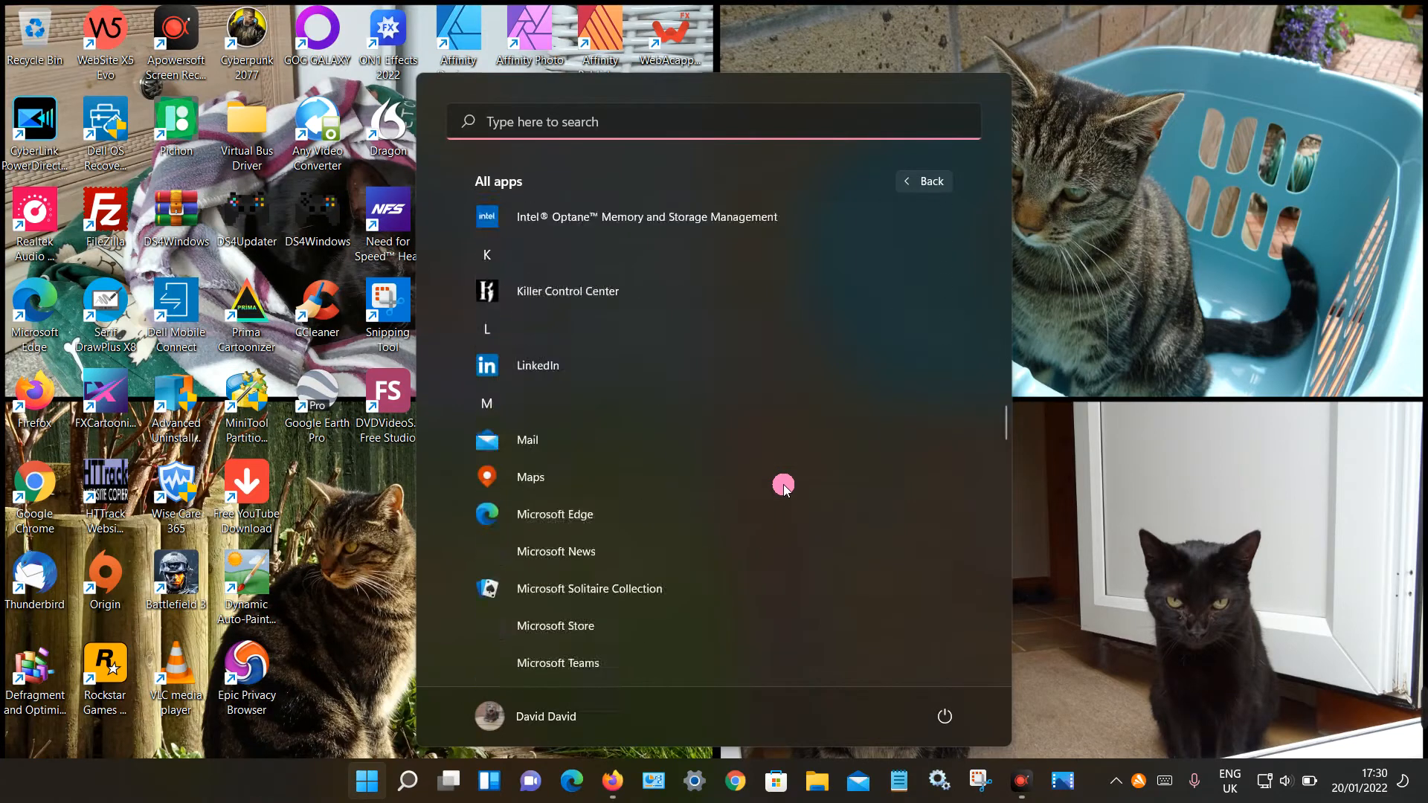
{"action": "scroll", "scroll_direction": "down", "scroll_amount": 3}
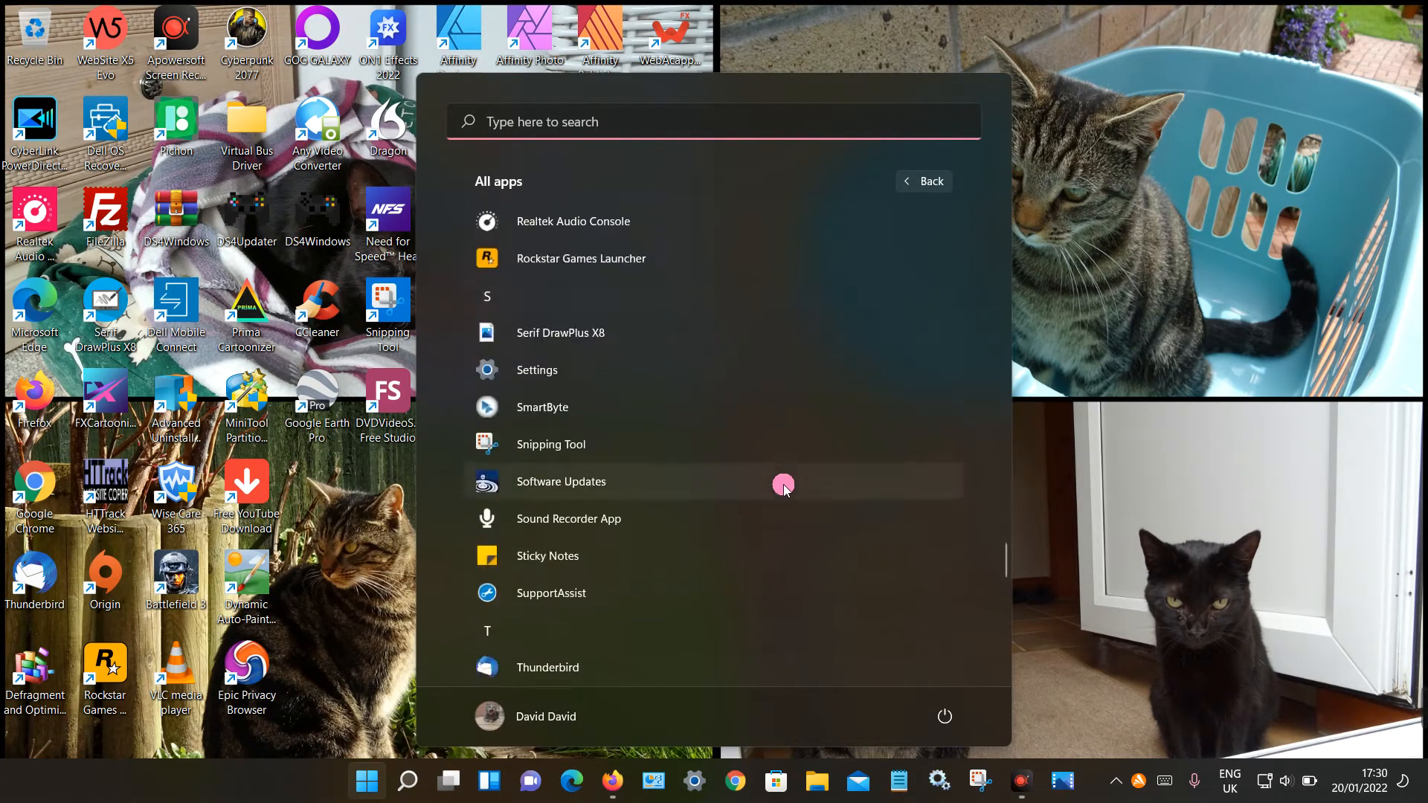
{"action": "scroll", "scroll_direction": "down", "scroll_amount": 3}
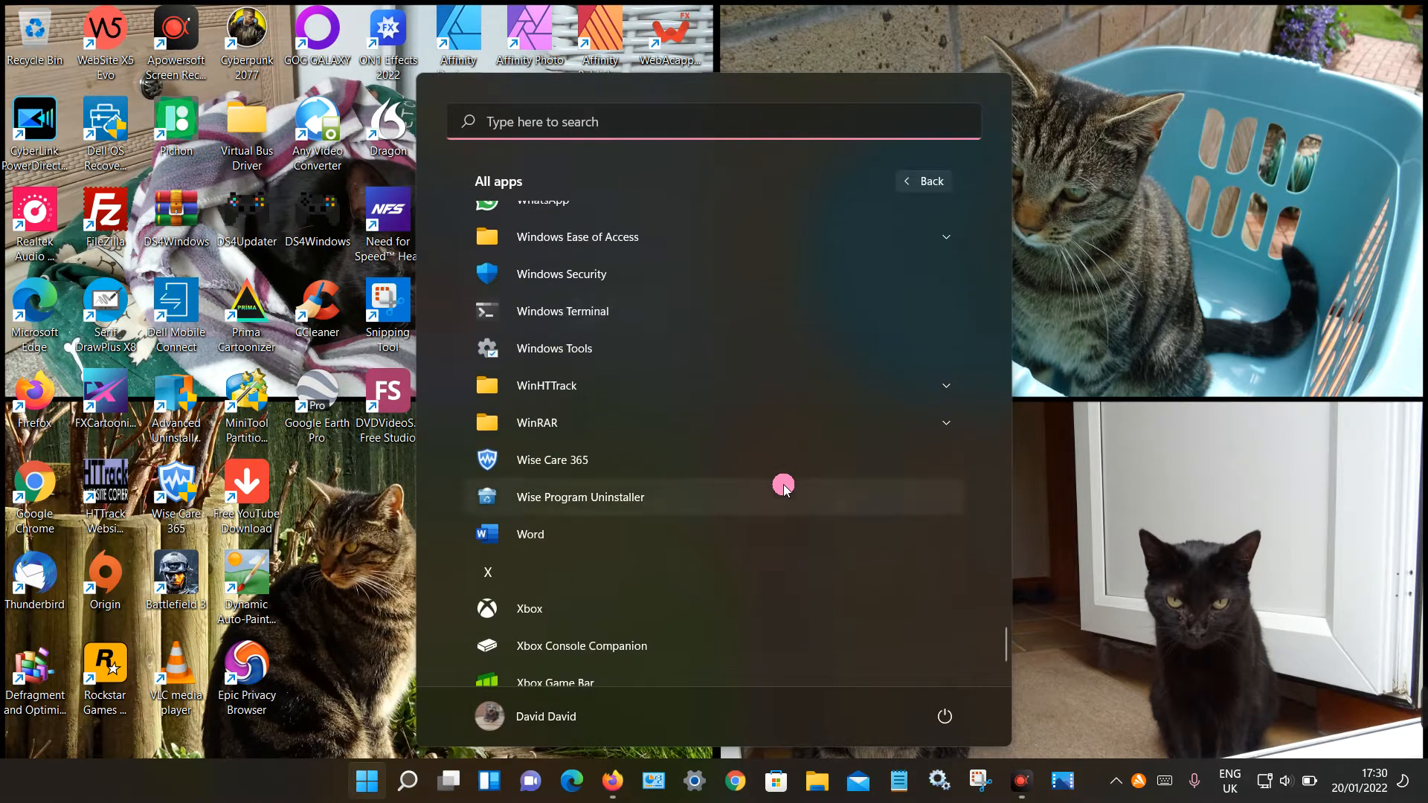